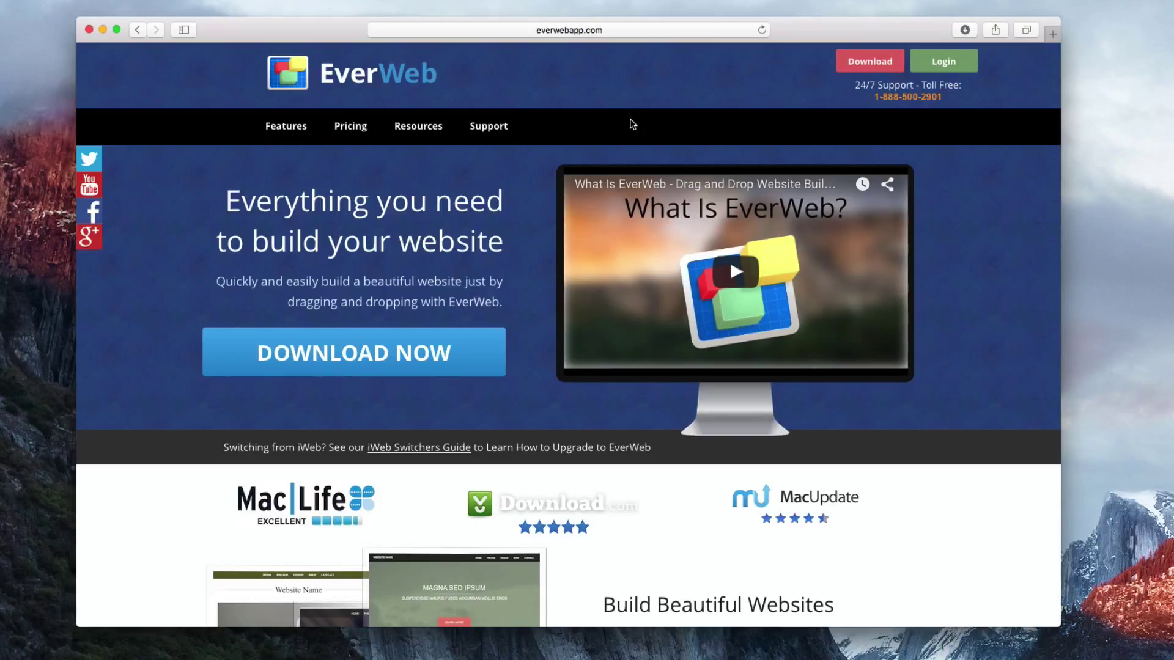
{"action": "mouse_move", "coordinate": [944, 64]}
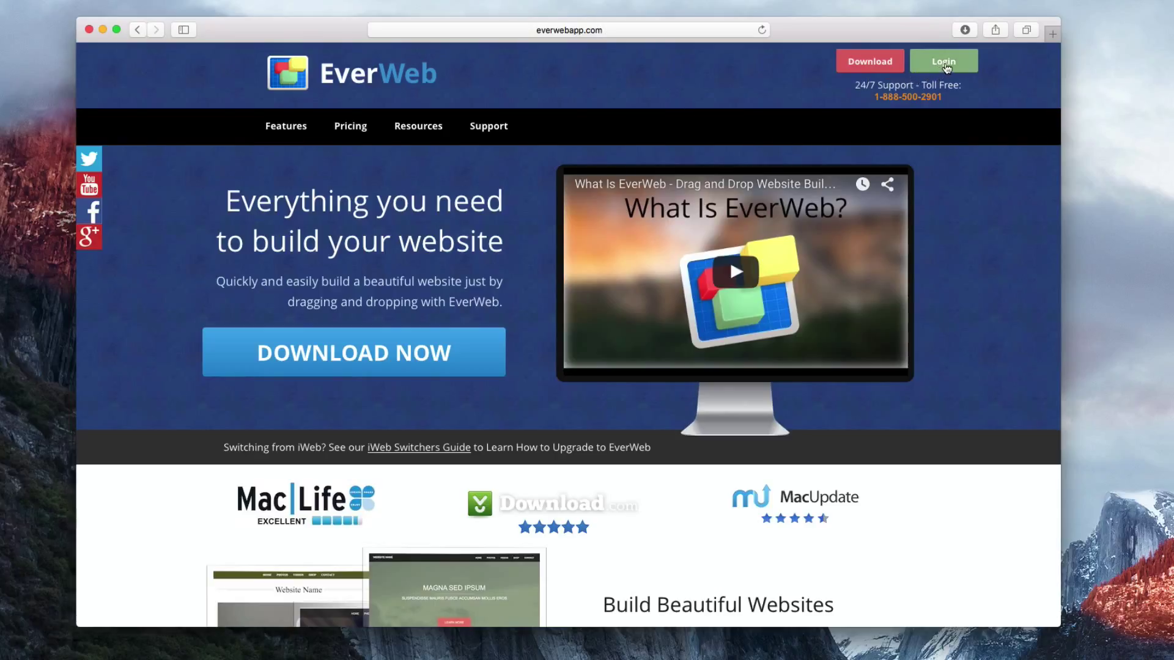
Sign in to the EverWeb Client Area with the account email and password.
{"action": "left_click", "coordinate": [943, 62]}
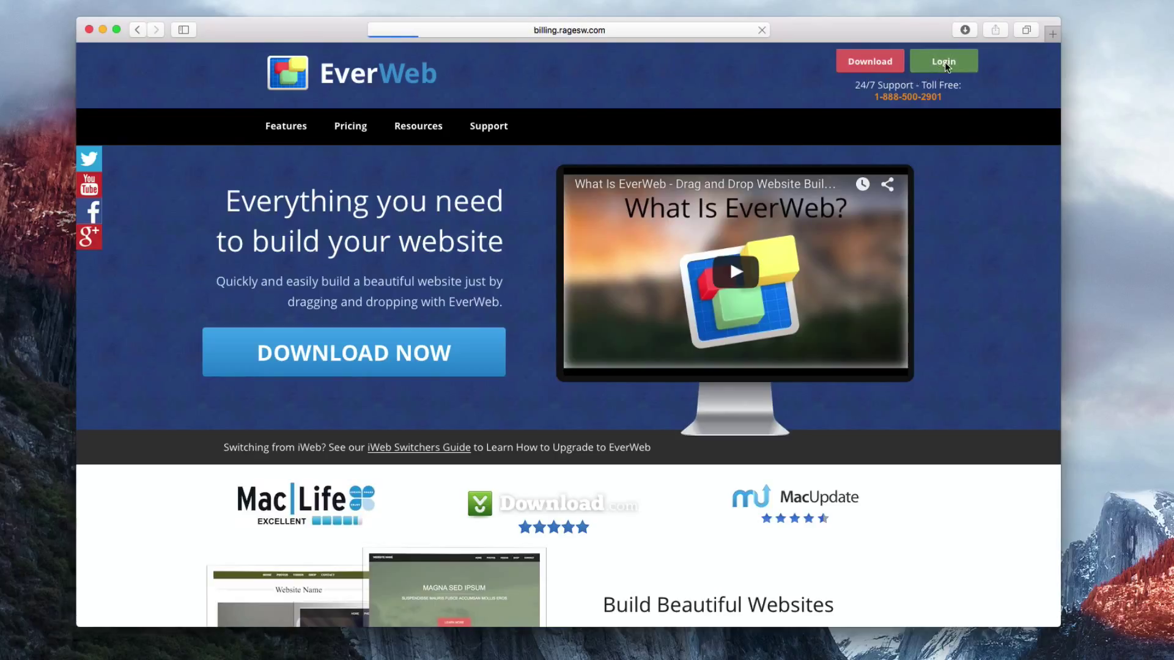
{"action": "left_click", "coordinate": [944, 61]}
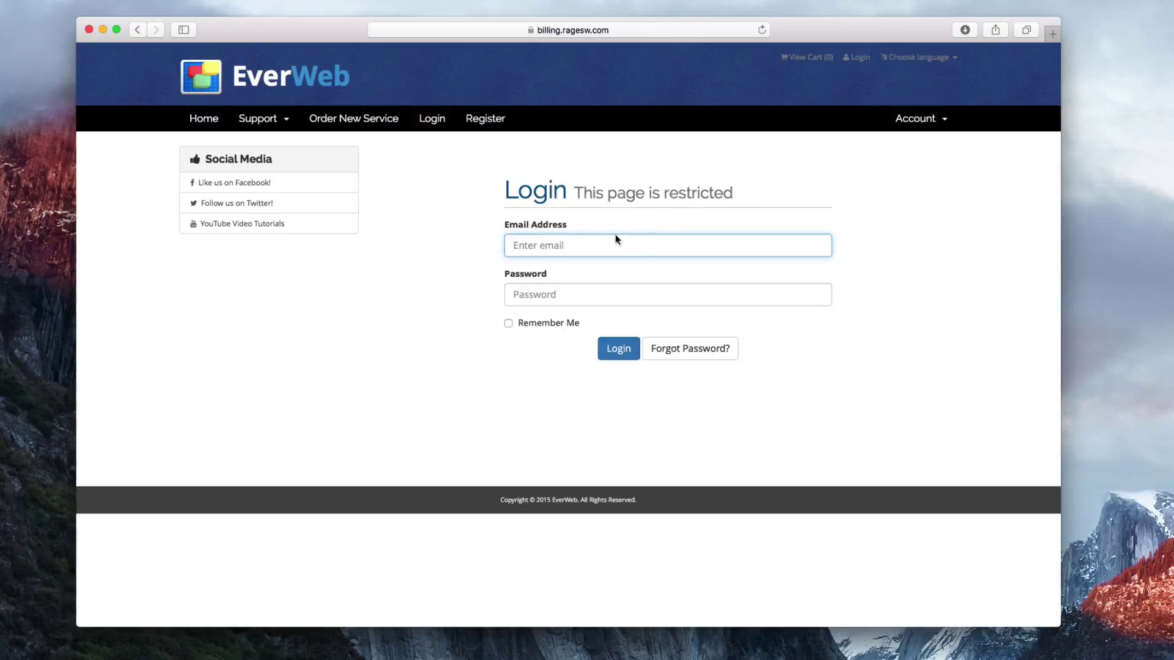
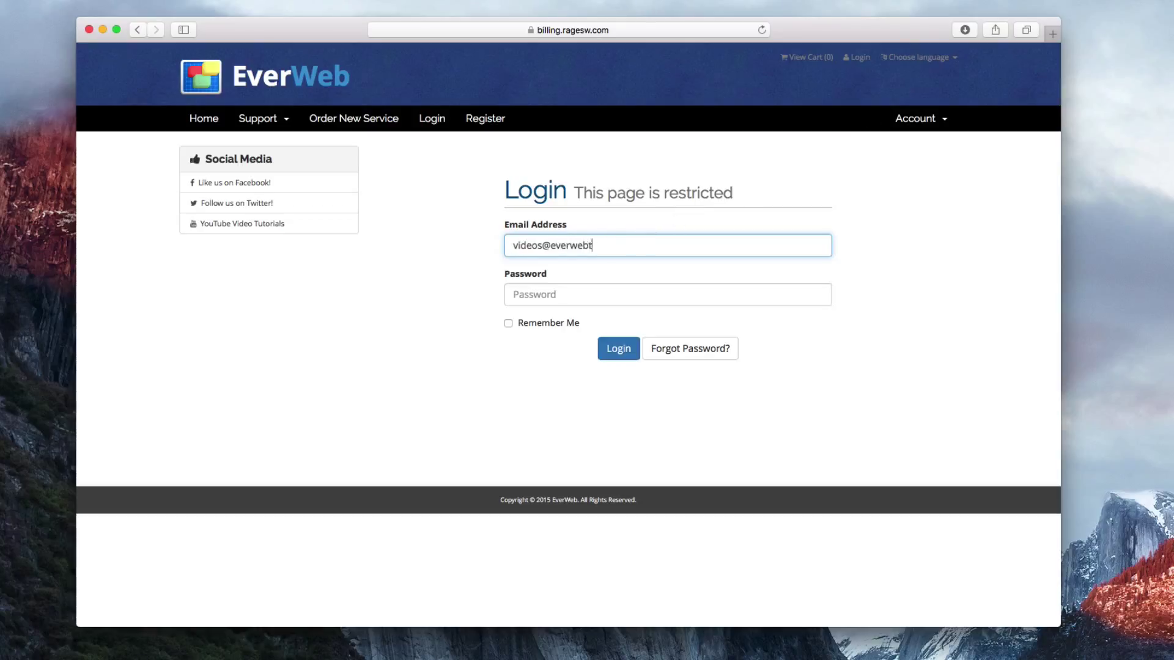
{"action": "left_click", "coordinate": [668, 295]}
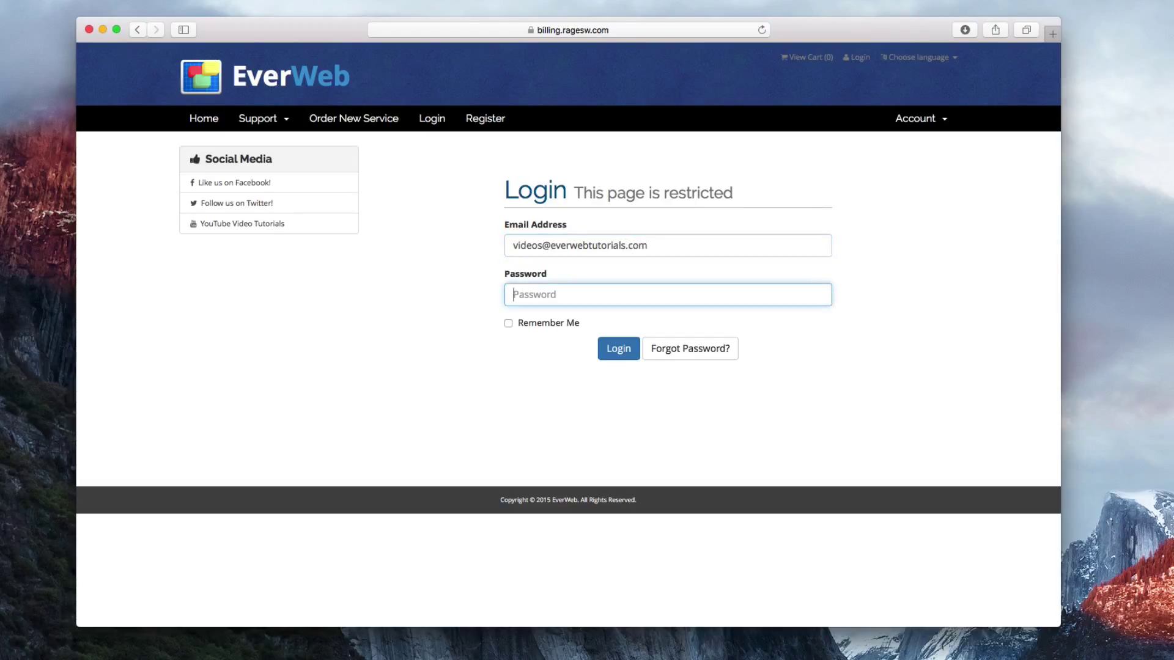
{"action": "left_click", "coordinate": [618, 349]}
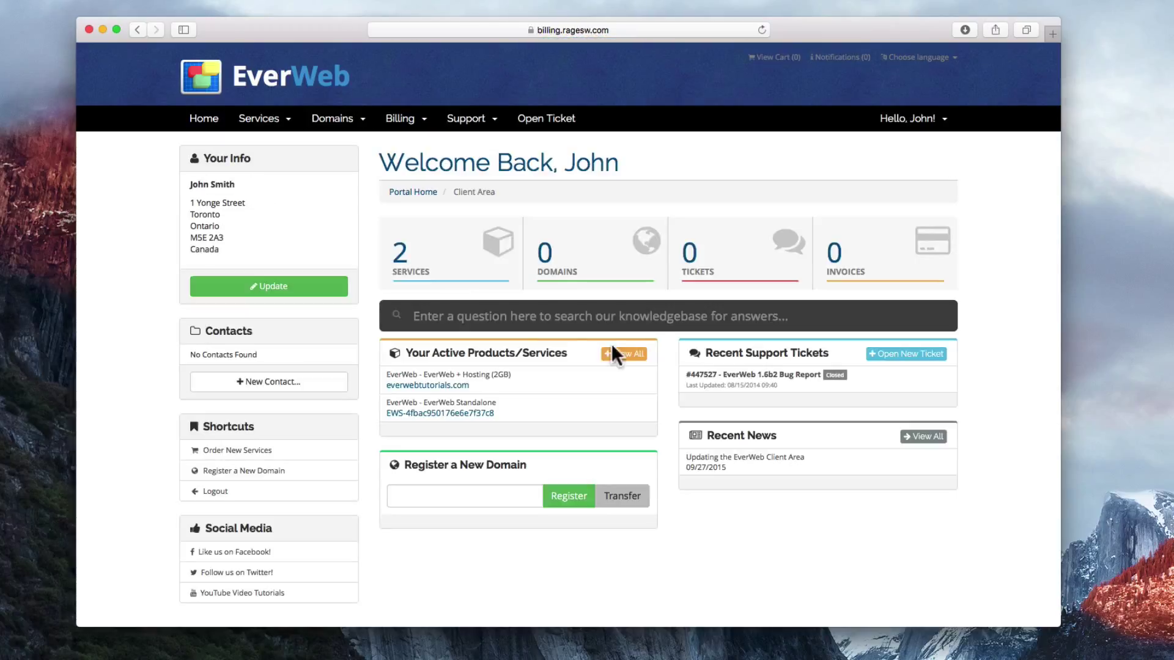
{"action": "mouse_move", "coordinate": [274, 124]}
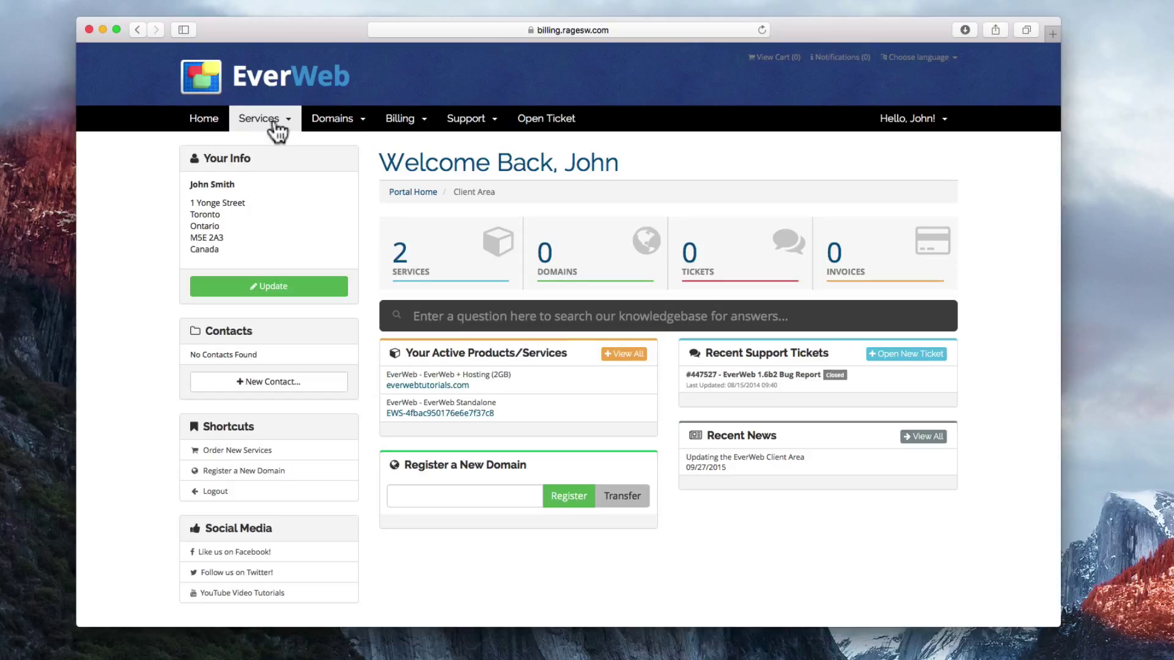
Go to My Services and open the EverWeb + Hosting account's details.
{"action": "left_click", "coordinate": [261, 119]}
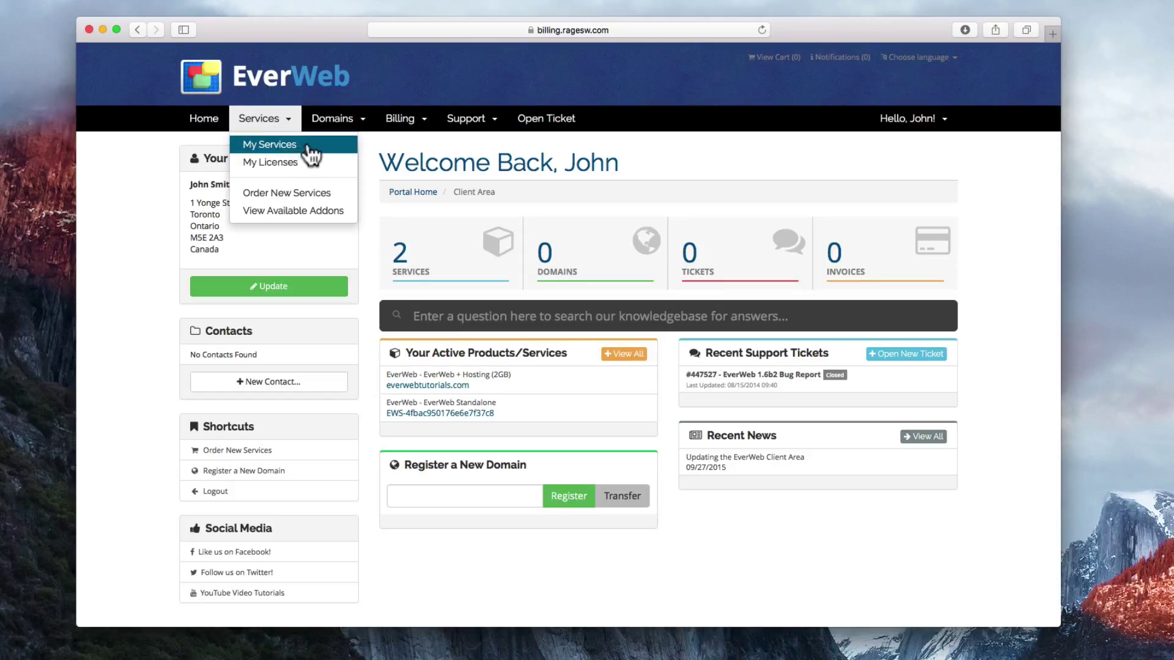
{"action": "left_click", "coordinate": [269, 144]}
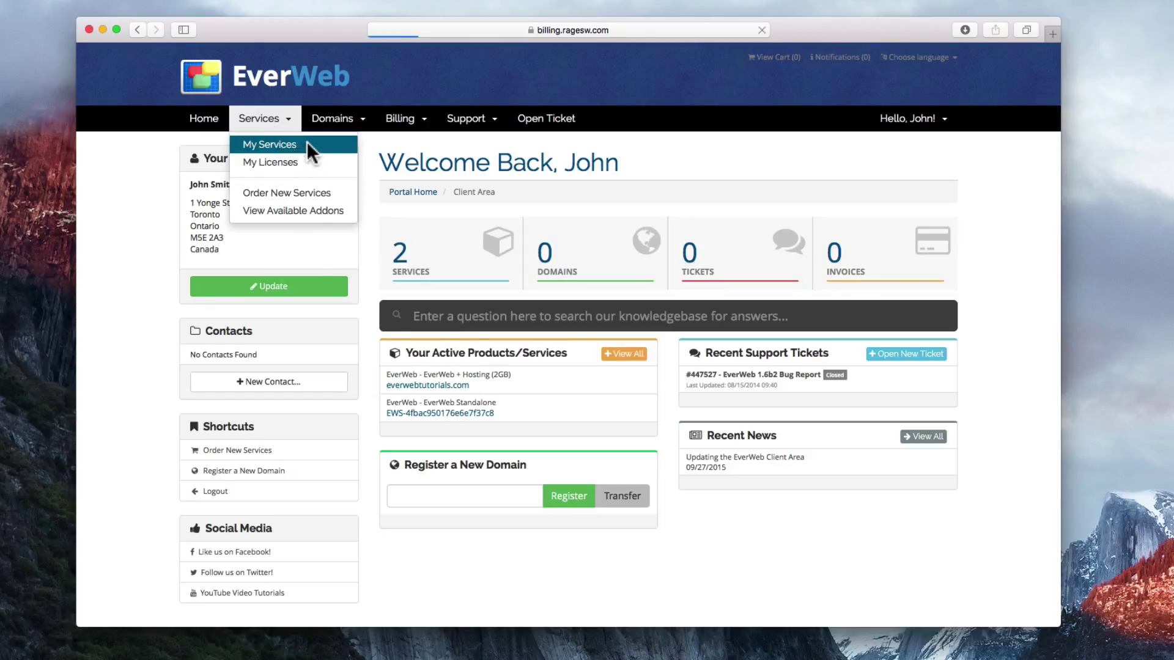
{"action": "left_click", "coordinate": [269, 145]}
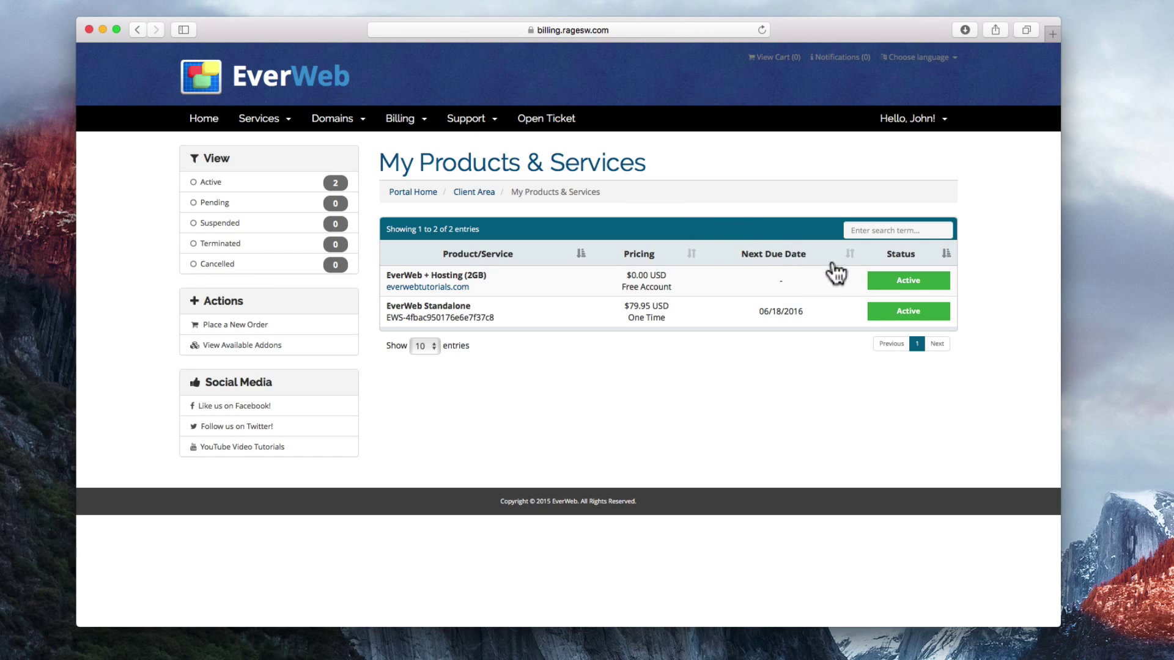
{"action": "left_click", "coordinate": [908, 282]}
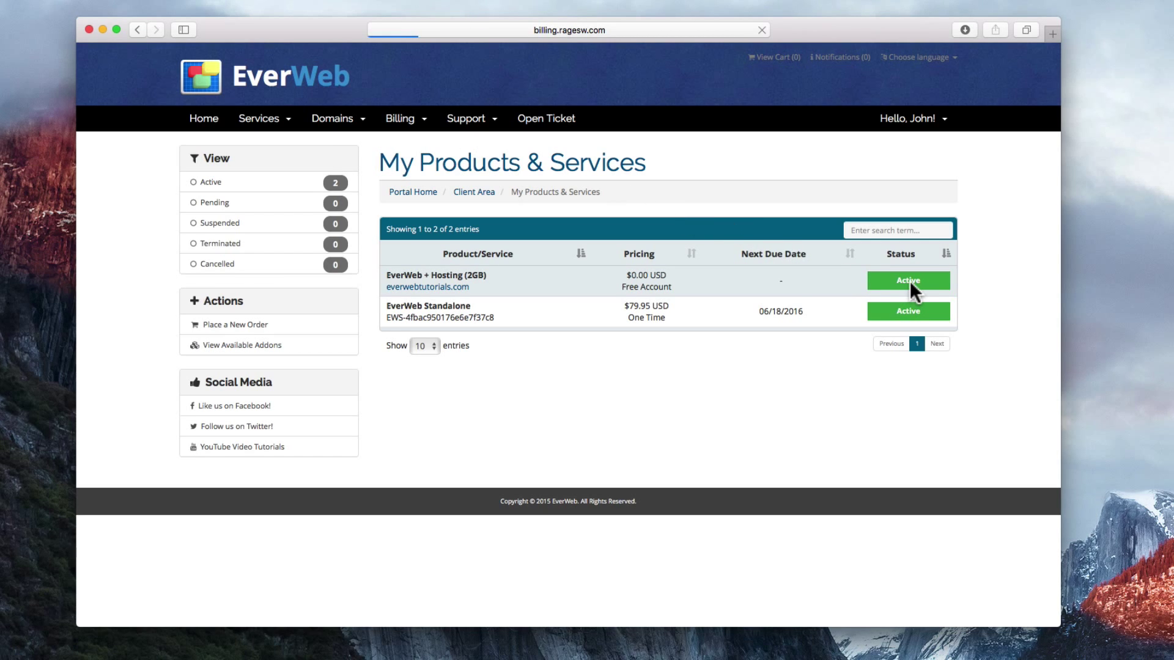
{"action": "left_click", "coordinate": [909, 281]}
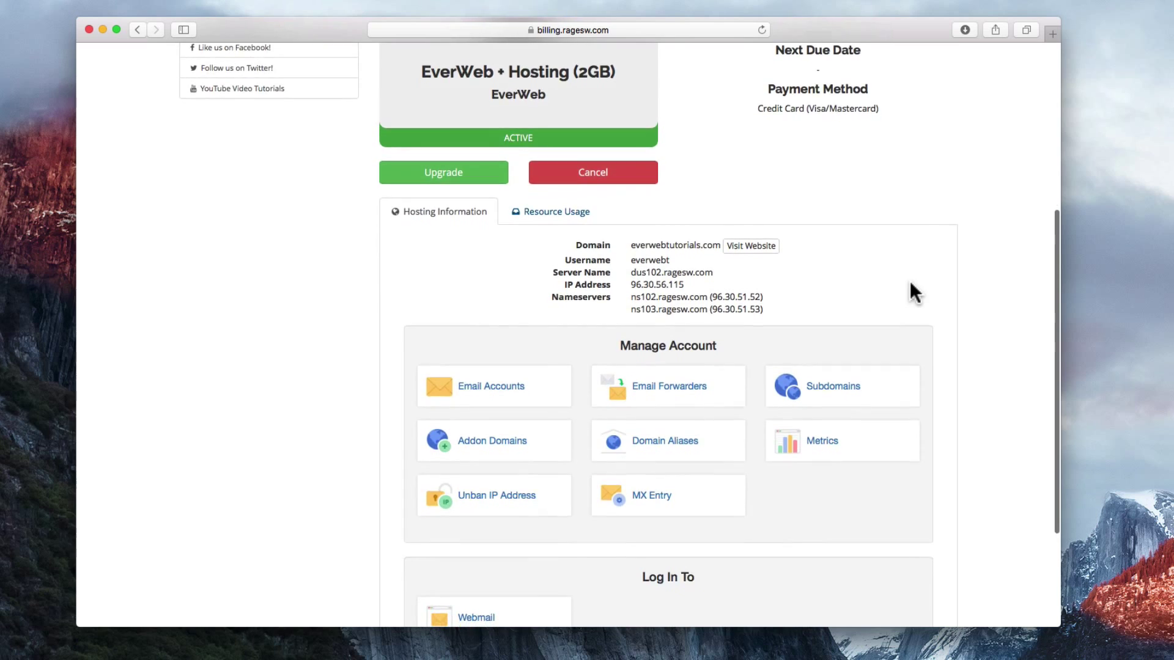
Go to the hosting account's Addon Domains management page.
{"action": "scroll", "scroll_direction": "down", "scroll_amount": 3}
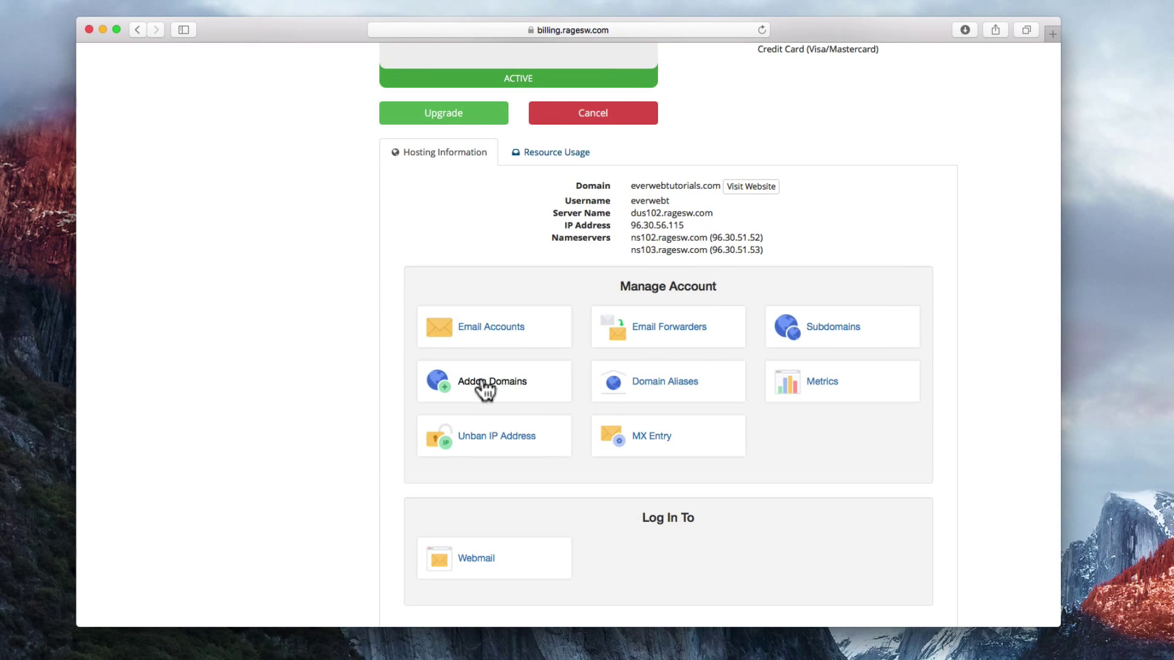
{"action": "left_click", "coordinate": [492, 382]}
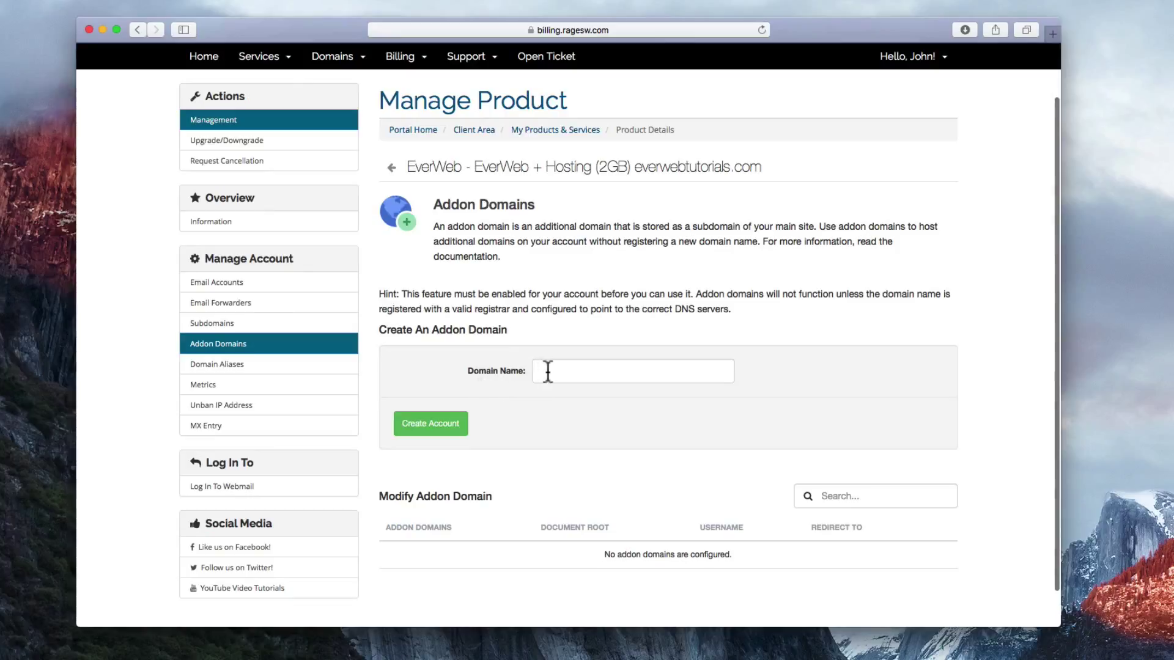
Create the add-on domain myaddondomain.com so it appears in the addon domains list.
{"action": "left_click", "coordinate": [632, 372]}
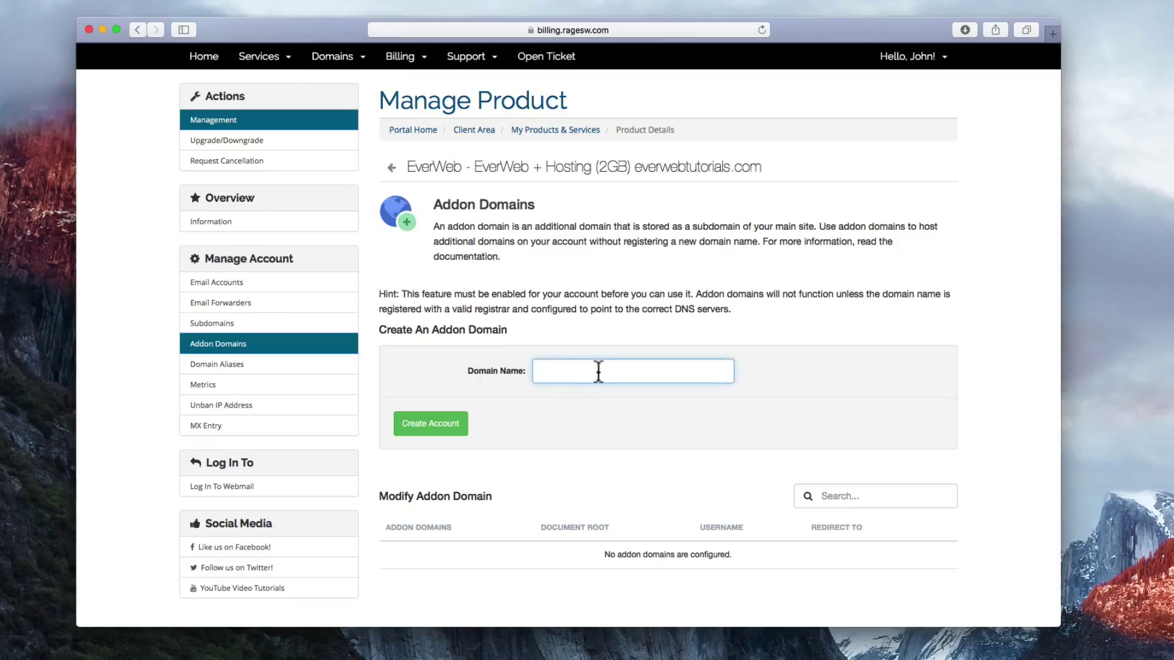
{"action": "type", "text": "myaddondomain.com"}
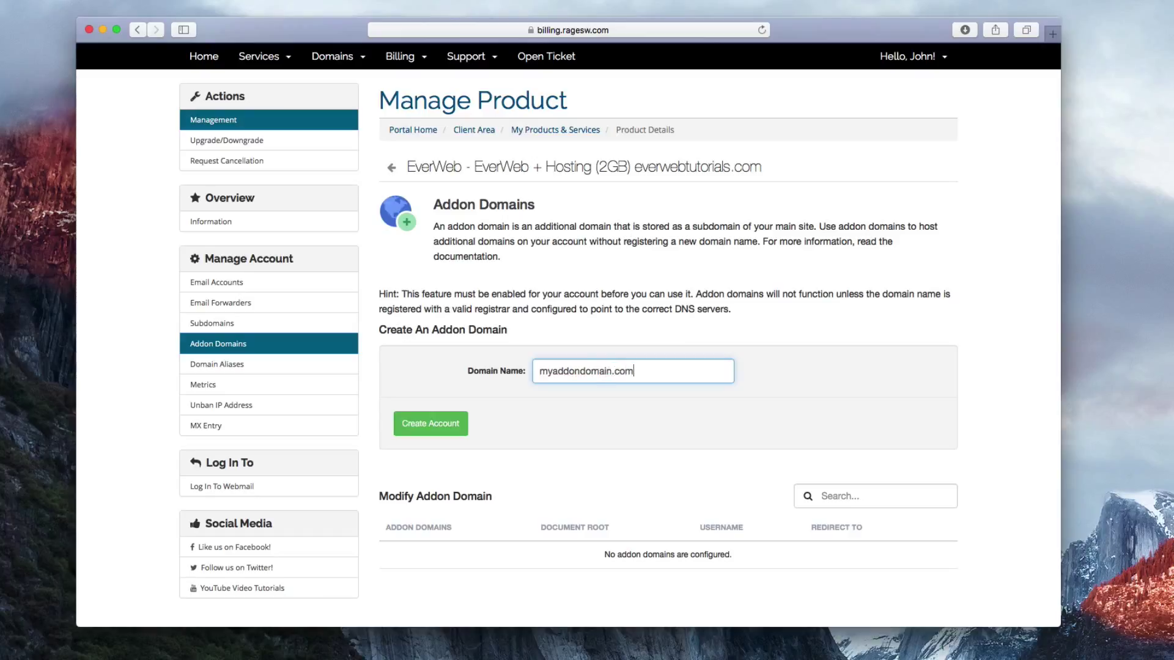
{"action": "mouse_move", "coordinate": [588, 422]}
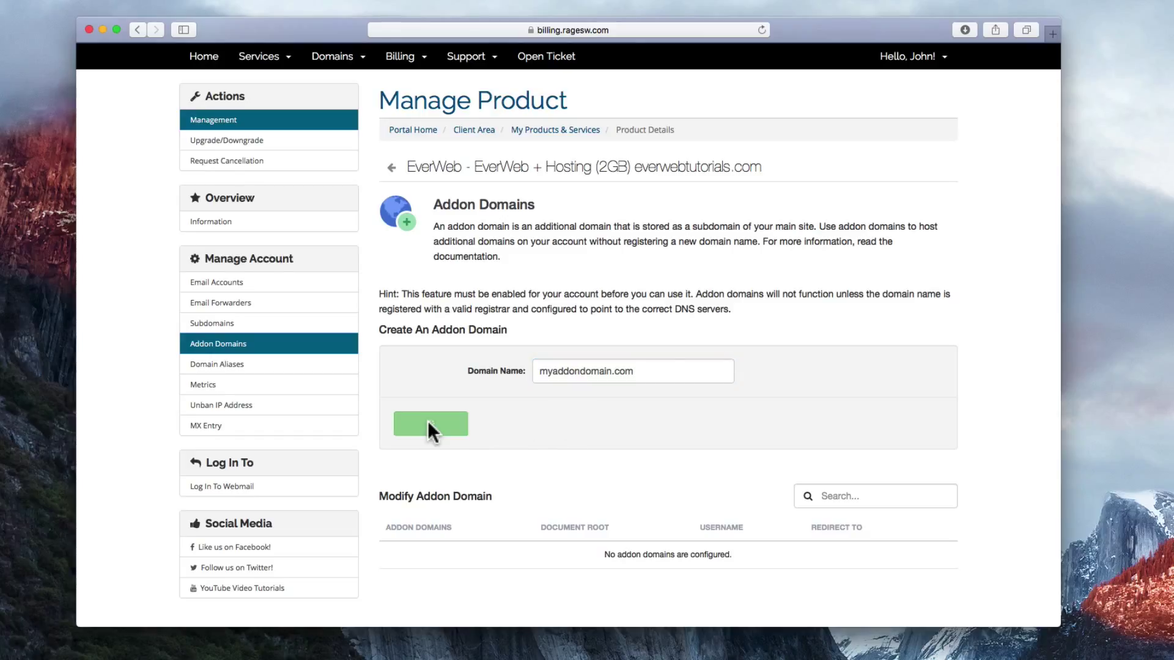
{"action": "left_click", "coordinate": [430, 423]}
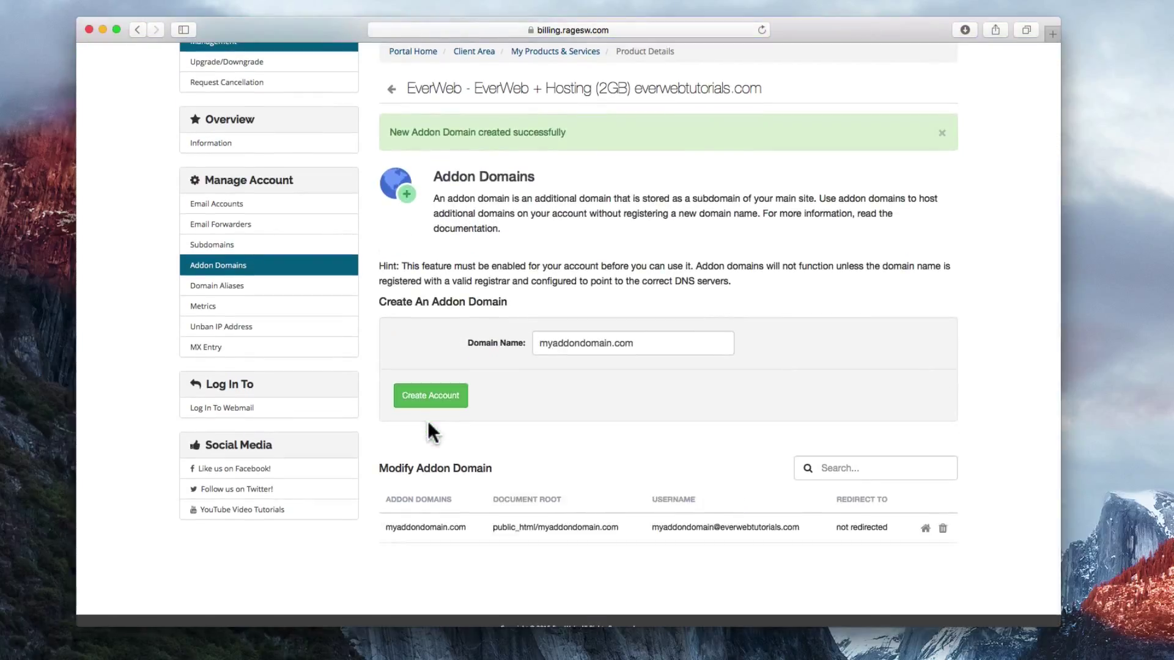